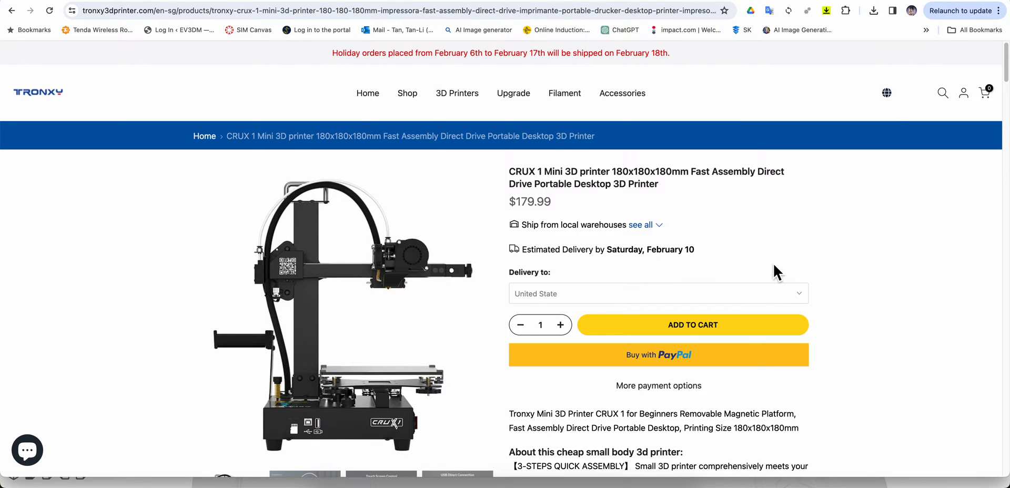
mouse_move(756, 269)
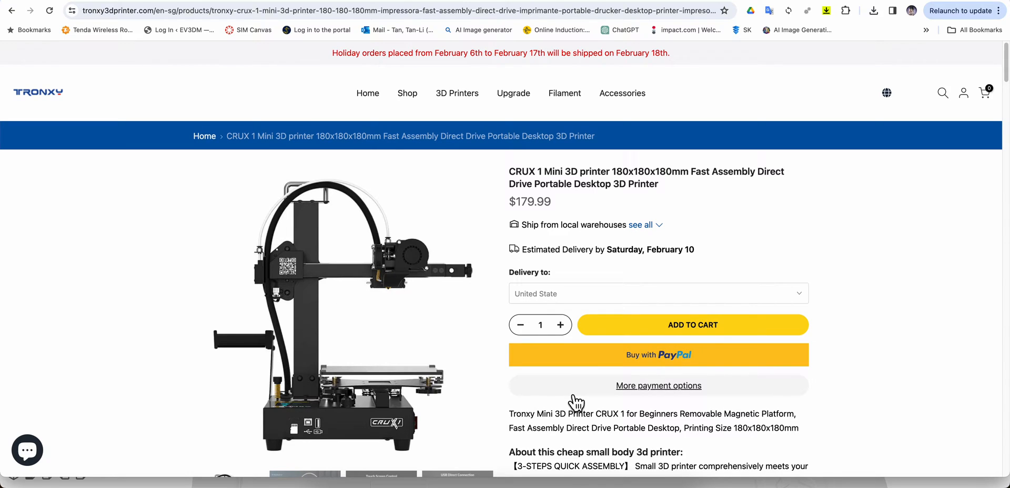
mouse_move(515, 480)
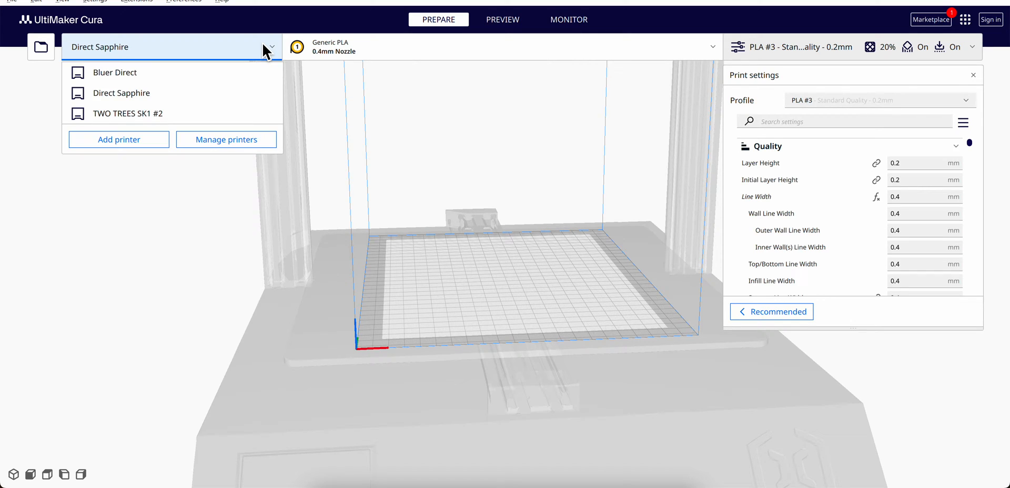
mouse_move(135, 153)
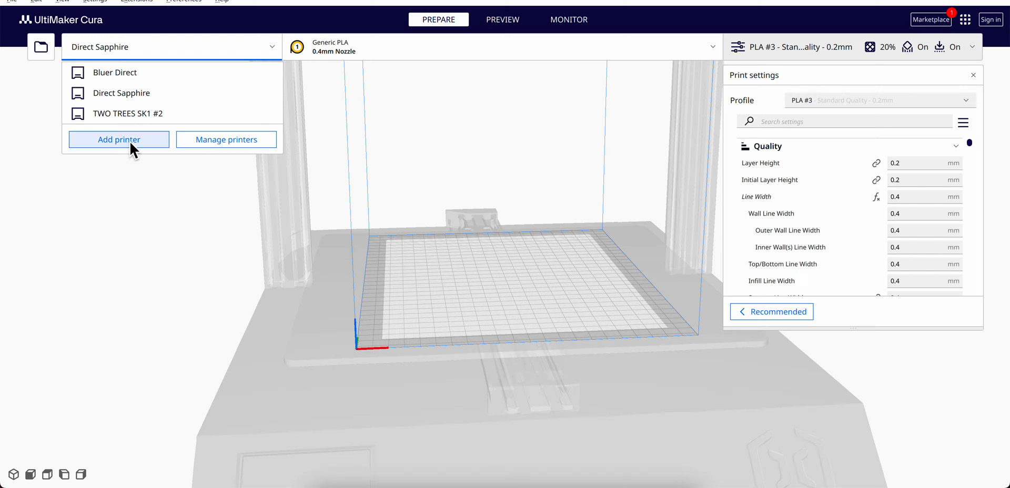
Start adding a new printer and reach the non-UltiMaker printer option
click(119, 140)
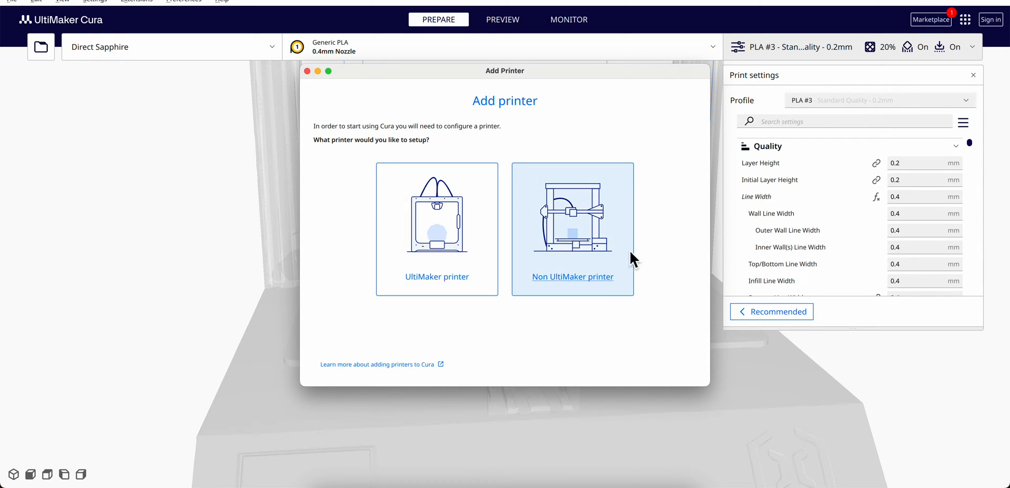
mouse_move(613, 247)
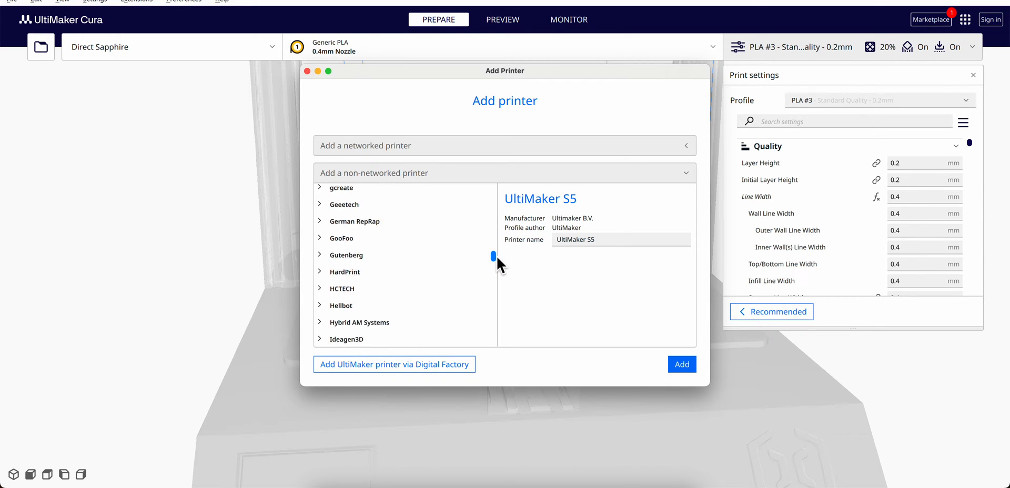
Pick Artillery Sidewinder X1 as the base printer and name it Tronxy Crux 1 Mini
scroll(down, 3)
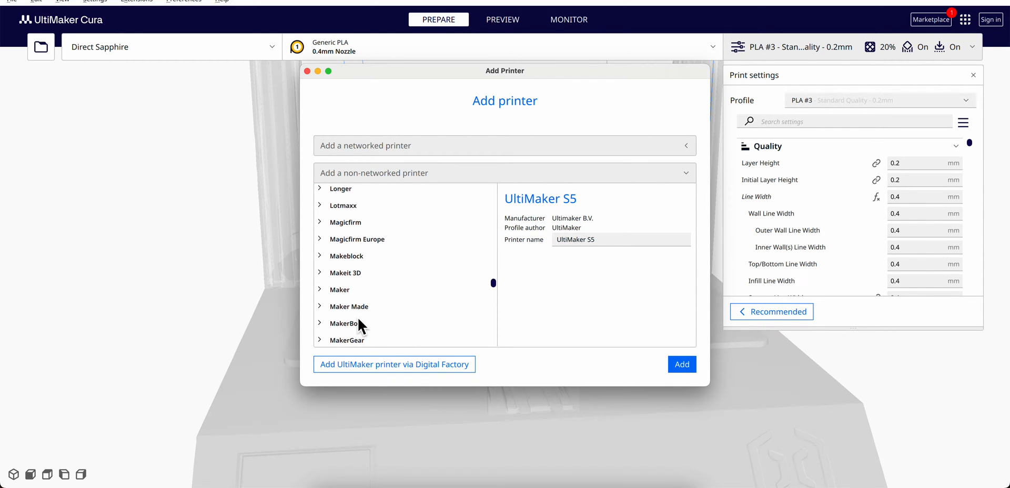
scroll(down, 3)
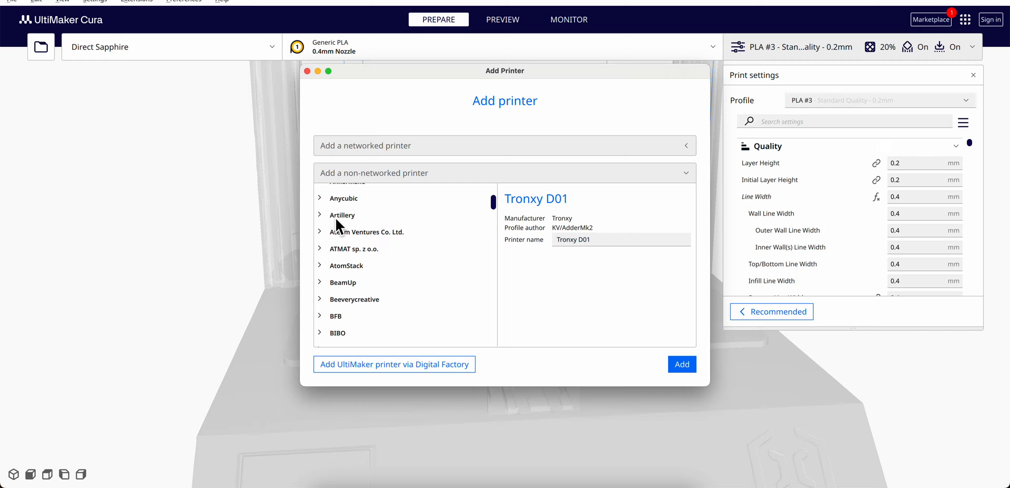
click(342, 215)
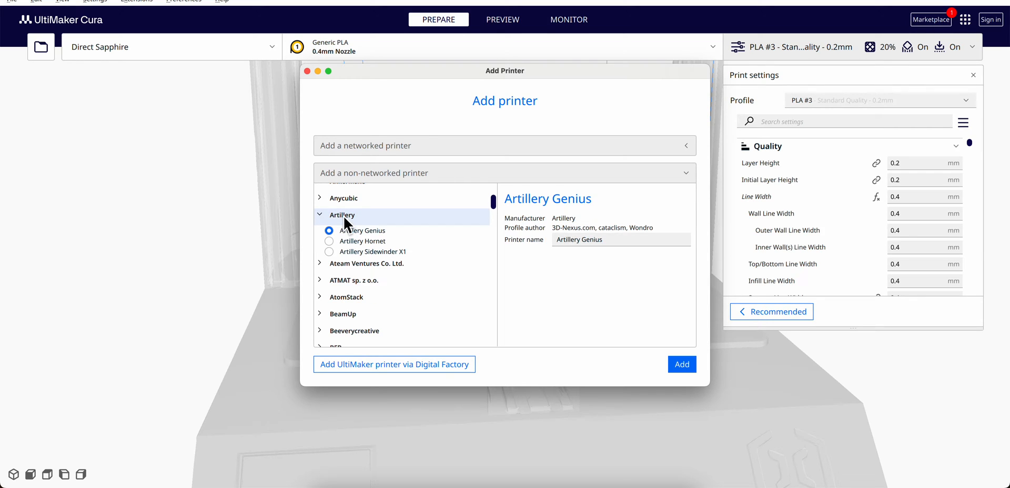
mouse_move(386, 264)
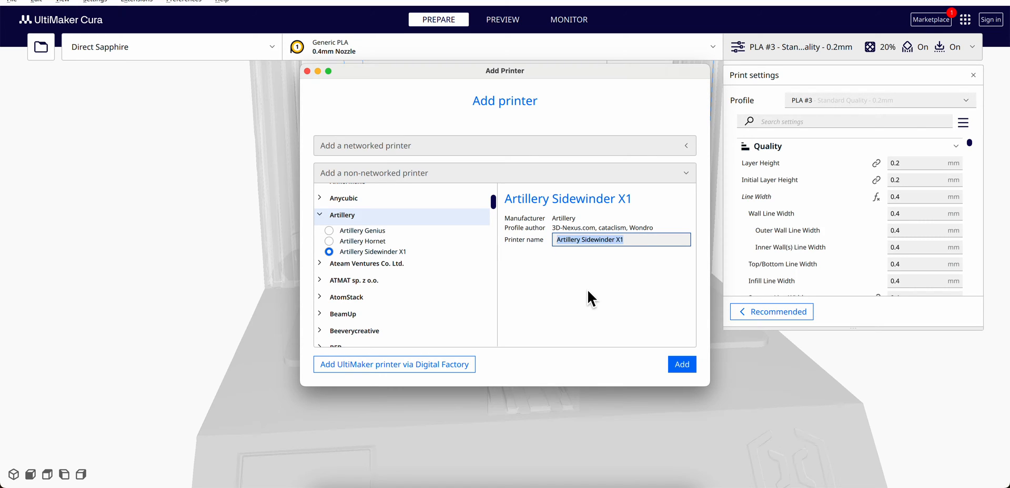
text(Tronxy Crux 1 Mini)
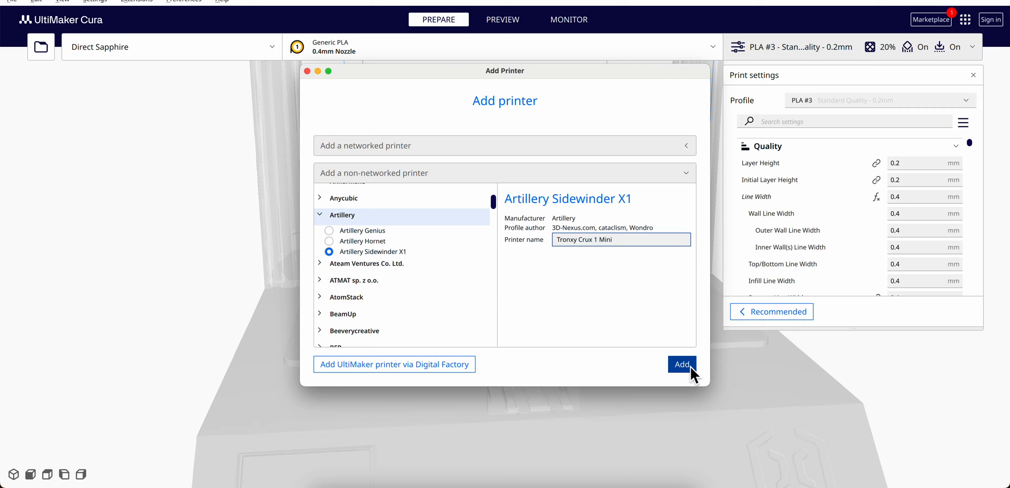
mouse_move(548, 381)
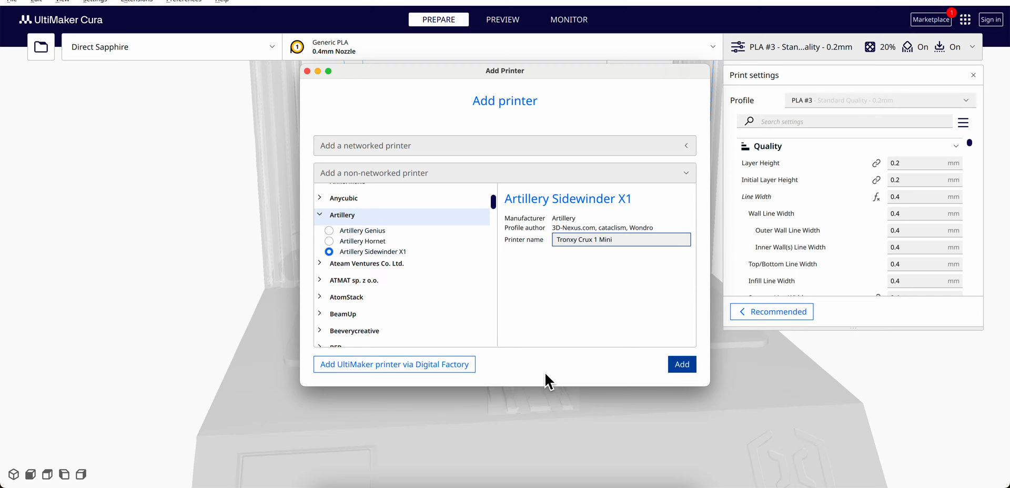
Add the printer with a 180 mm X/Y/Z build volume and zeroed printhead settings
click(682, 364)
text(1)
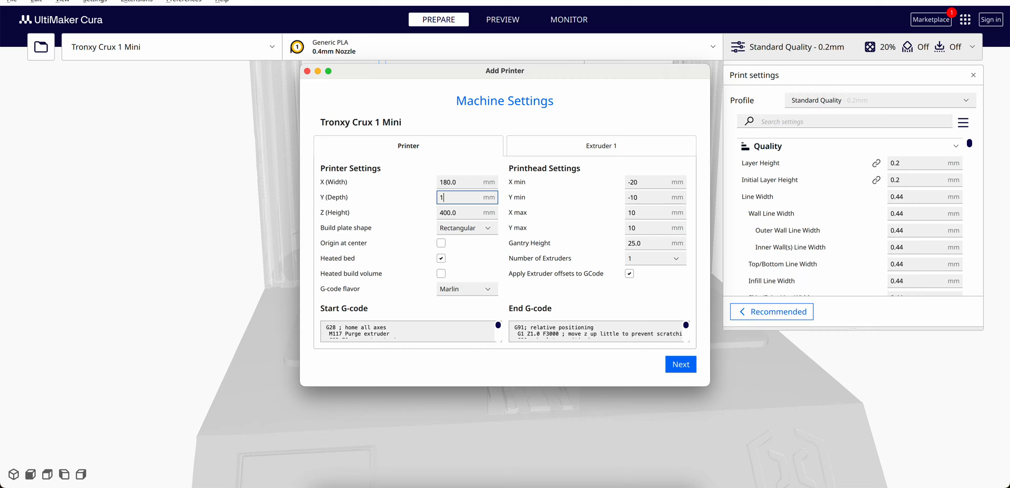
text(80.0)
click(467, 212)
text(1)
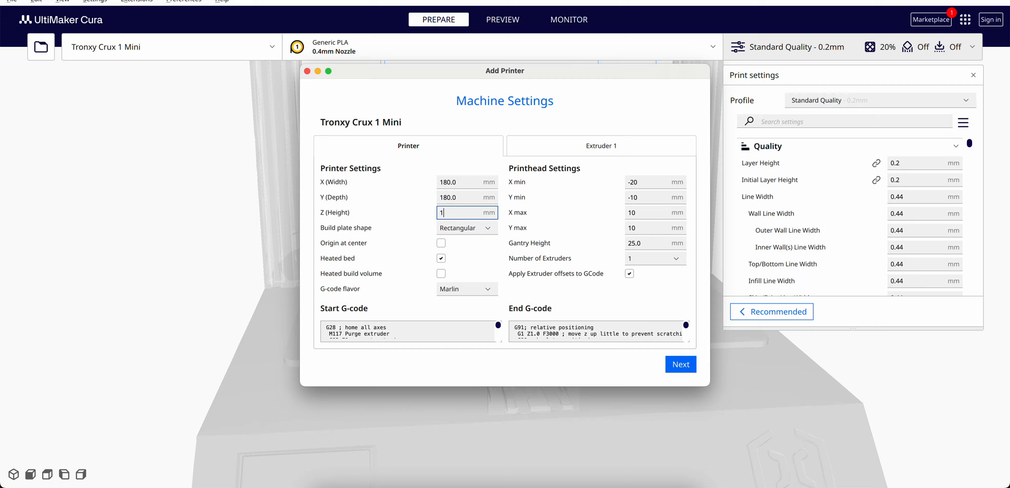
text(80.)
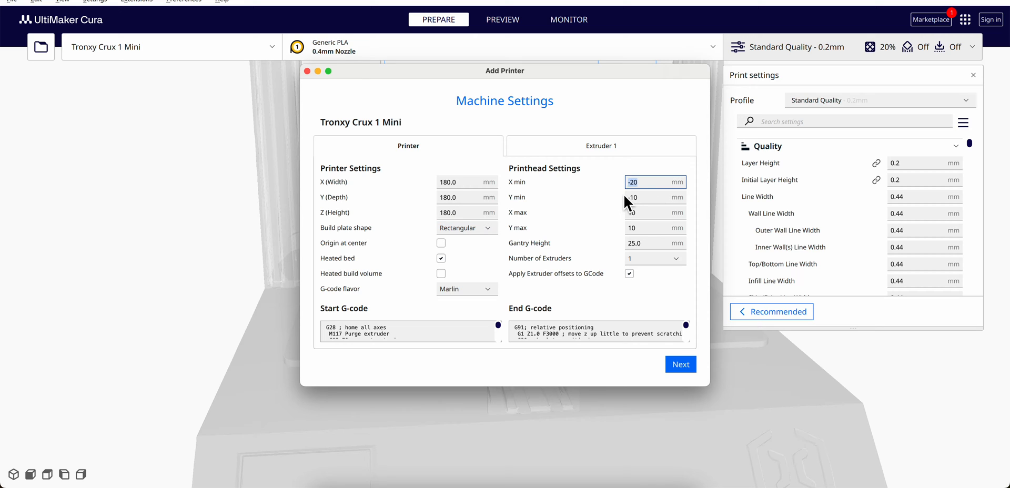
text(0)
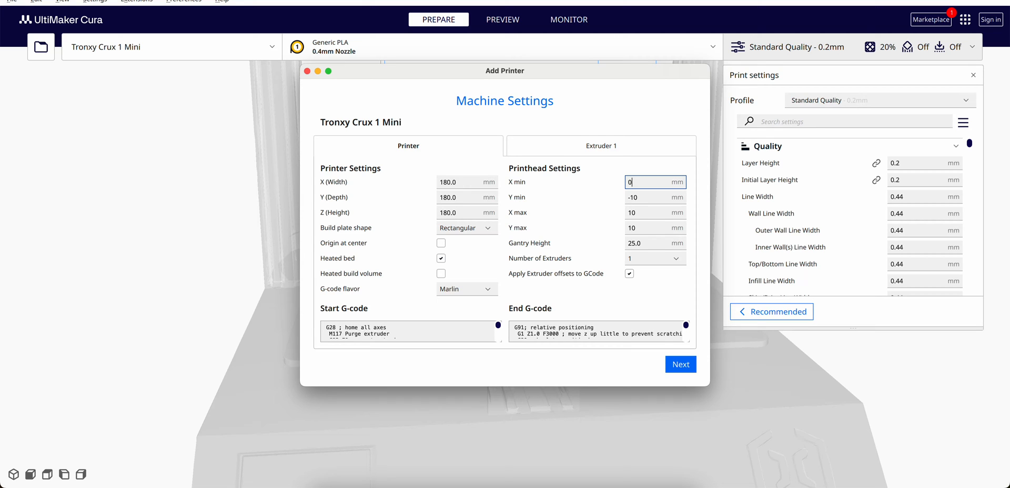
mouse_move(522, 197)
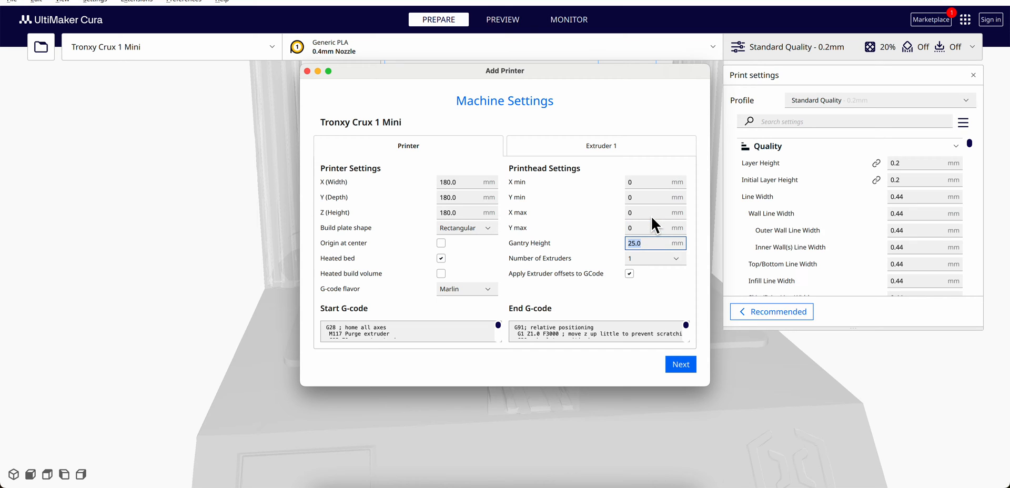
mouse_move(655, 235)
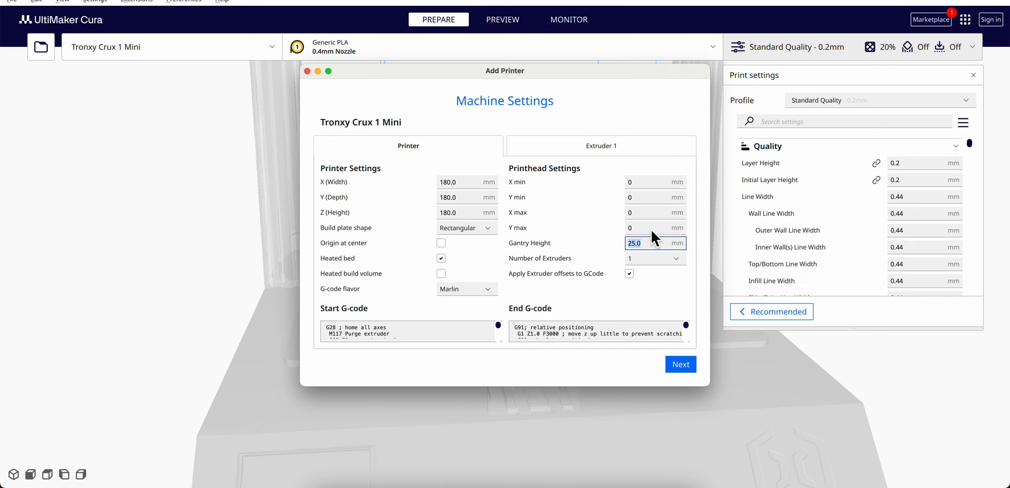
mouse_move(714, 388)
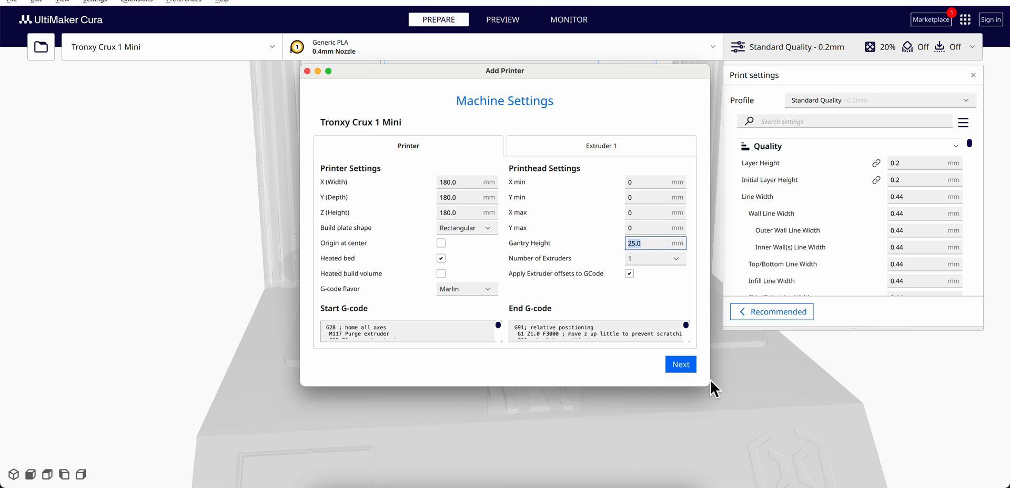
click(680, 365)
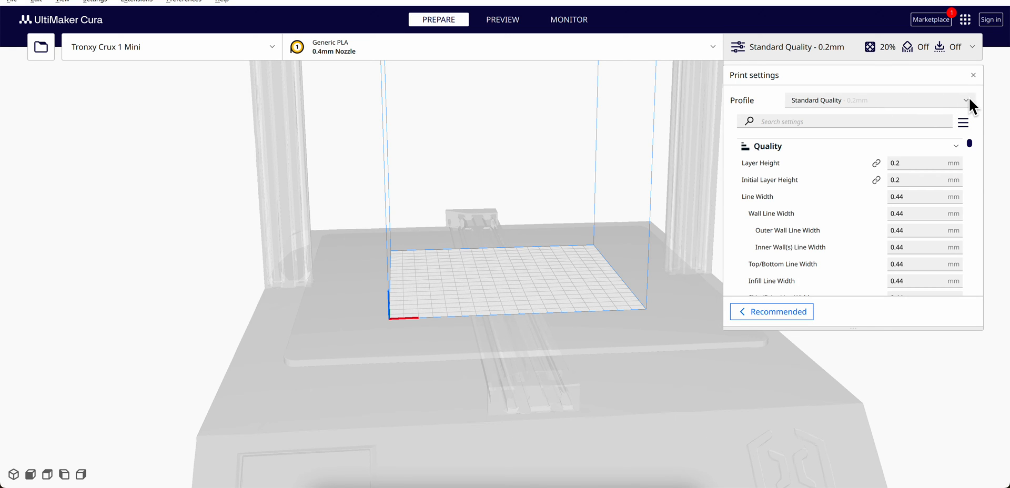
Import PLA Cura.curaprofile through Manage Profiles and confirm the successful import
click(965, 100)
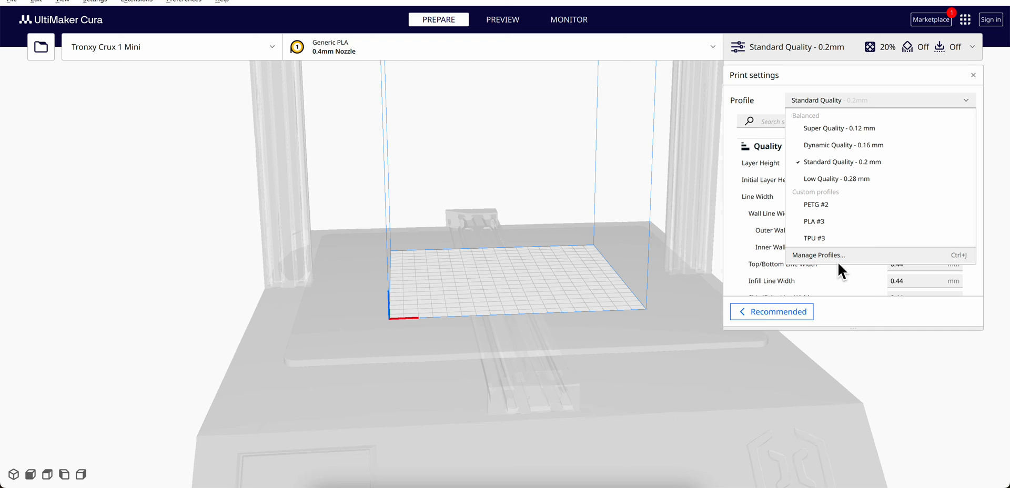
click(817, 255)
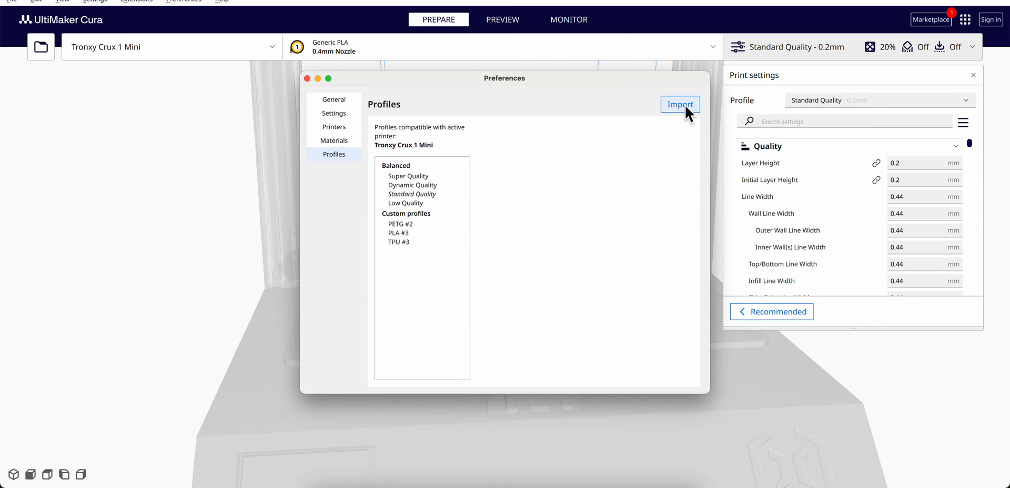
click(680, 104)
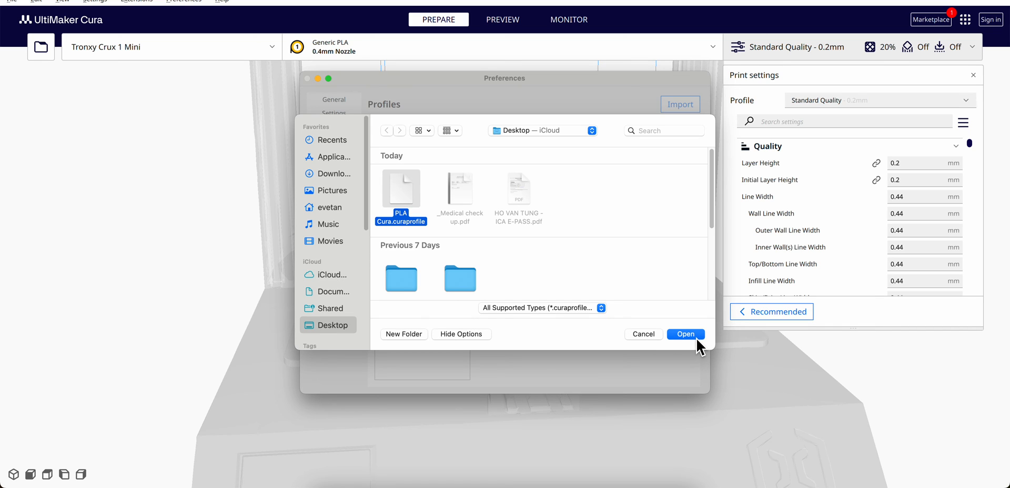
click(685, 334)
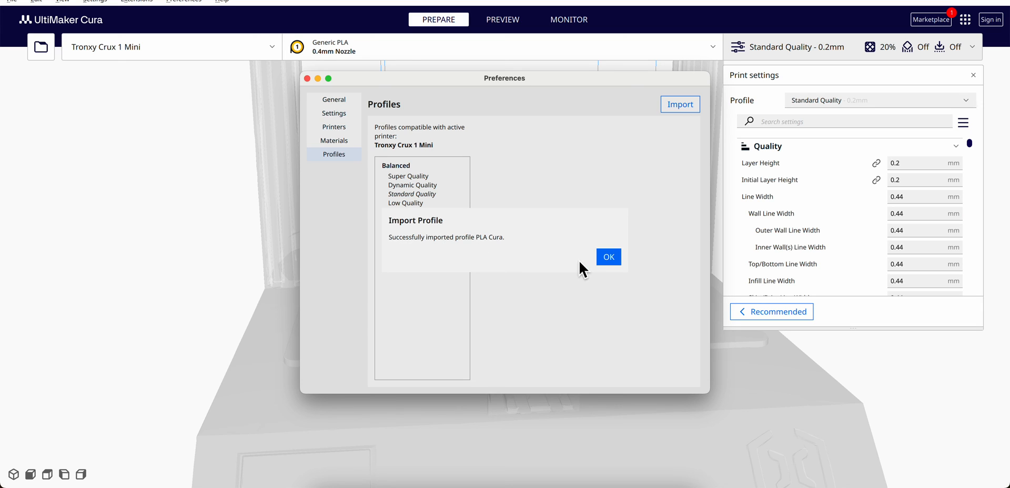
click(608, 257)
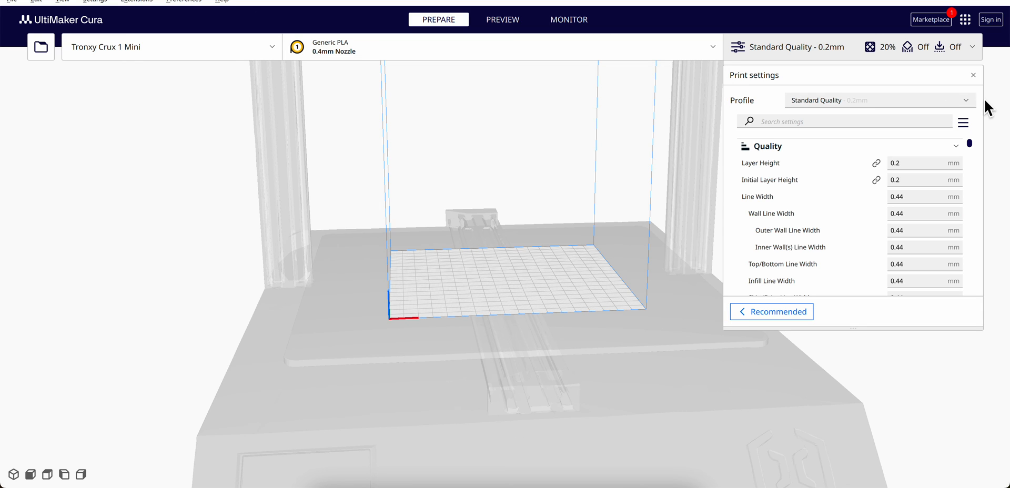
Select PLA Cura under Custom profiles in the Print settings profile list
click(880, 100)
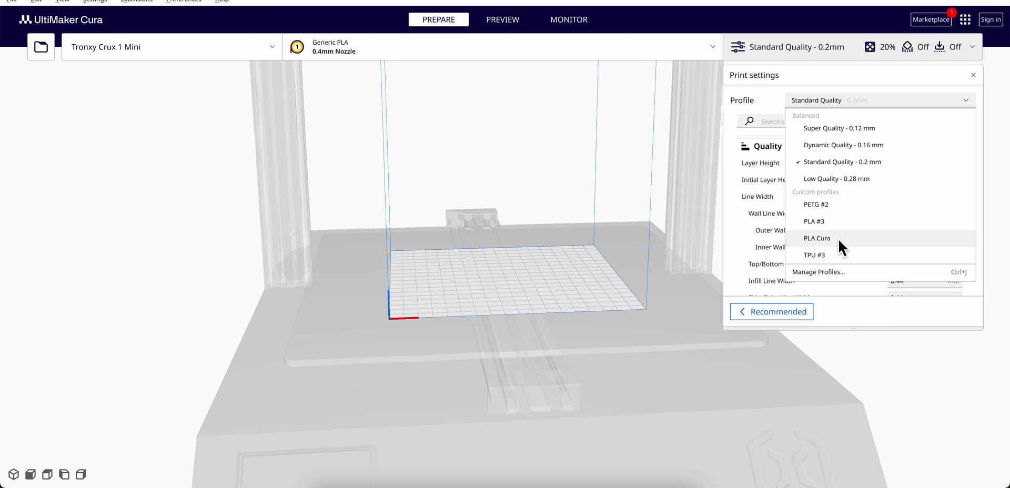
click(817, 238)
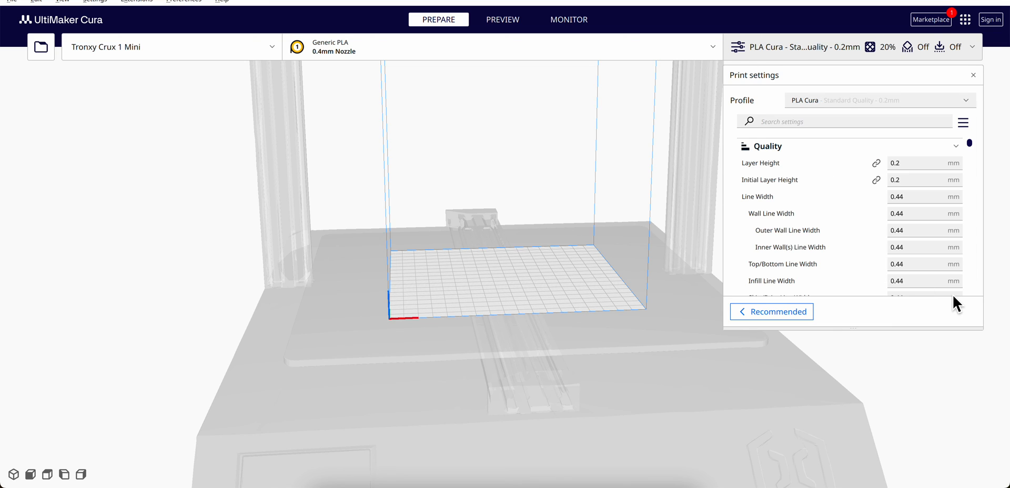